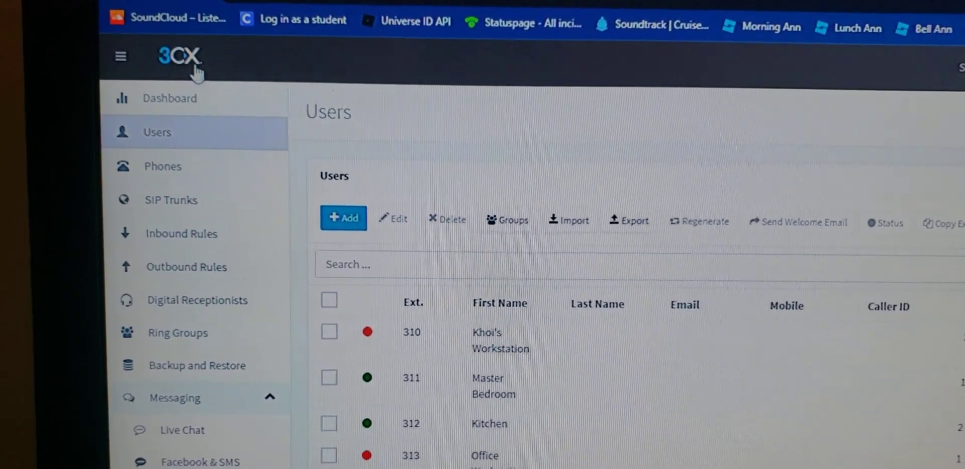
Add a new user, set its extension number and enter the first name 'demo'.
scroll(down, 3)
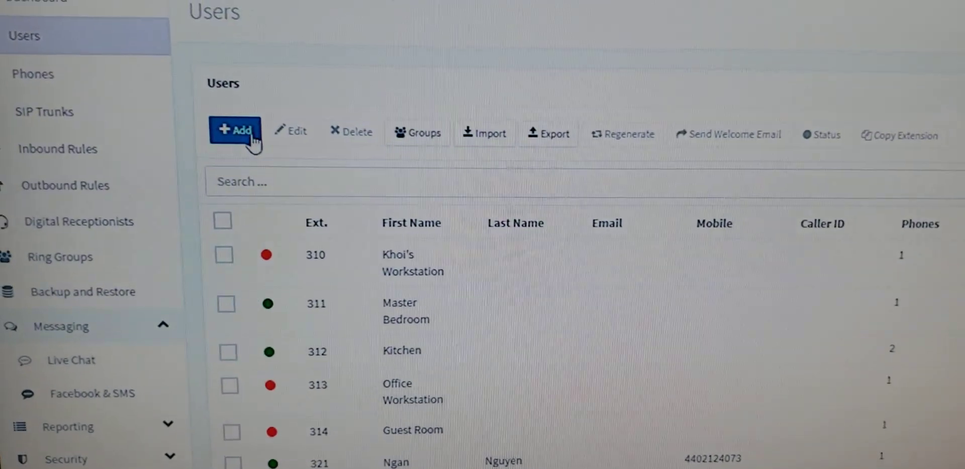
click(235, 131)
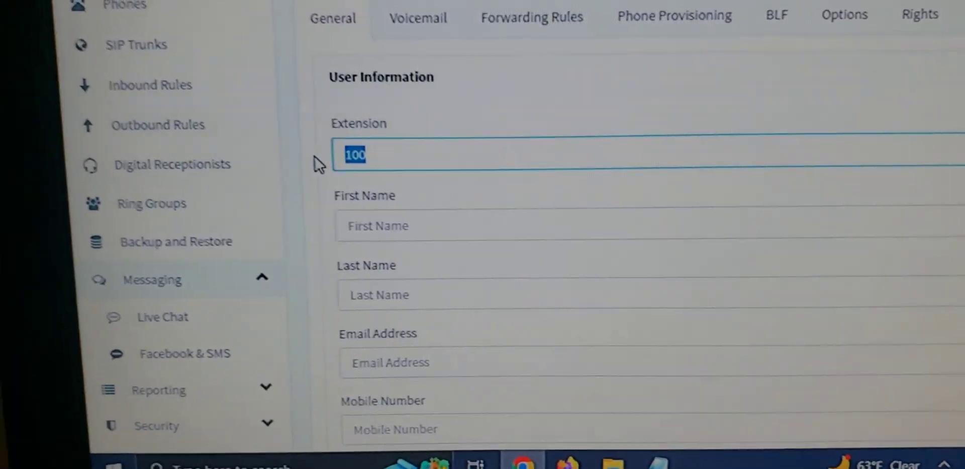
scroll(down, 3)
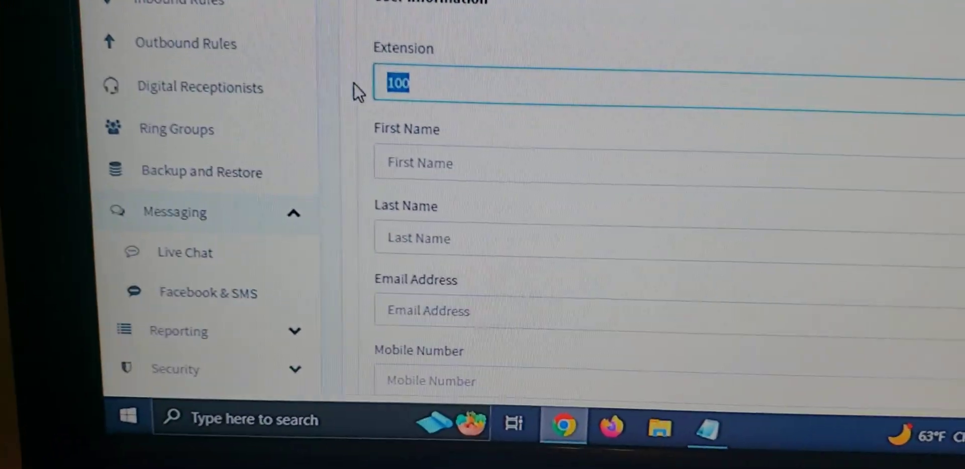
text(473)
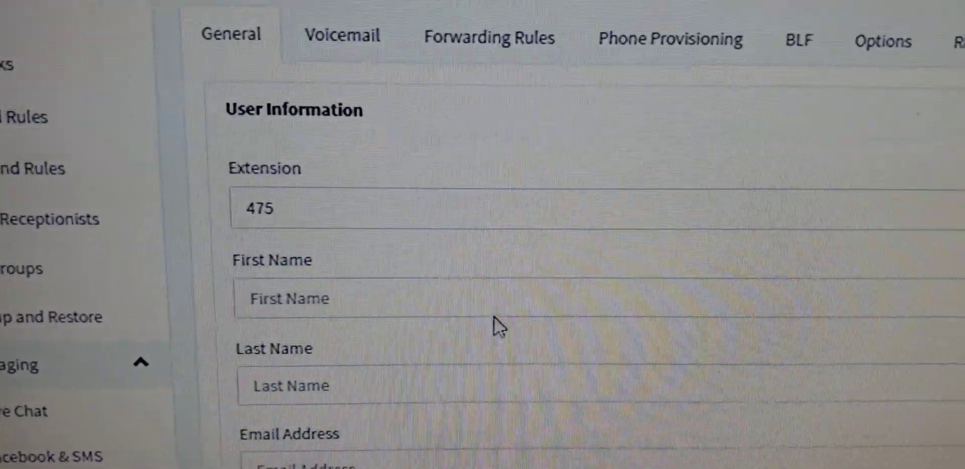
text(de)
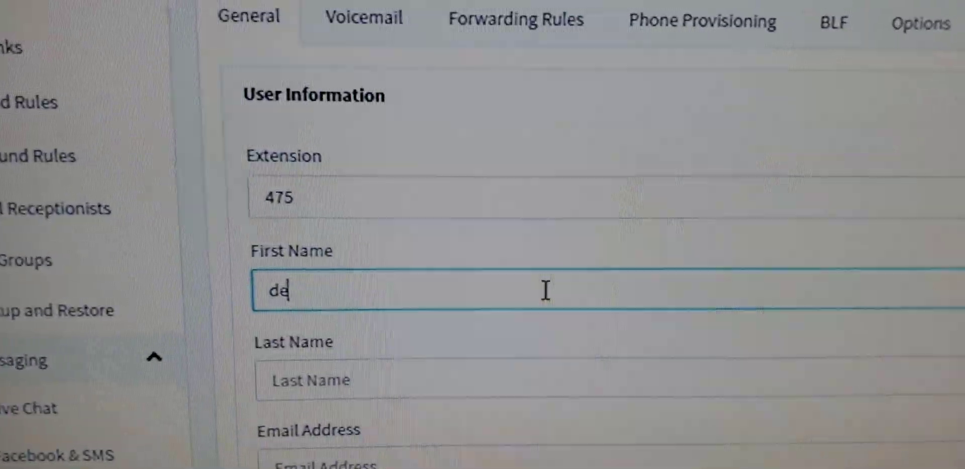
text(emo)
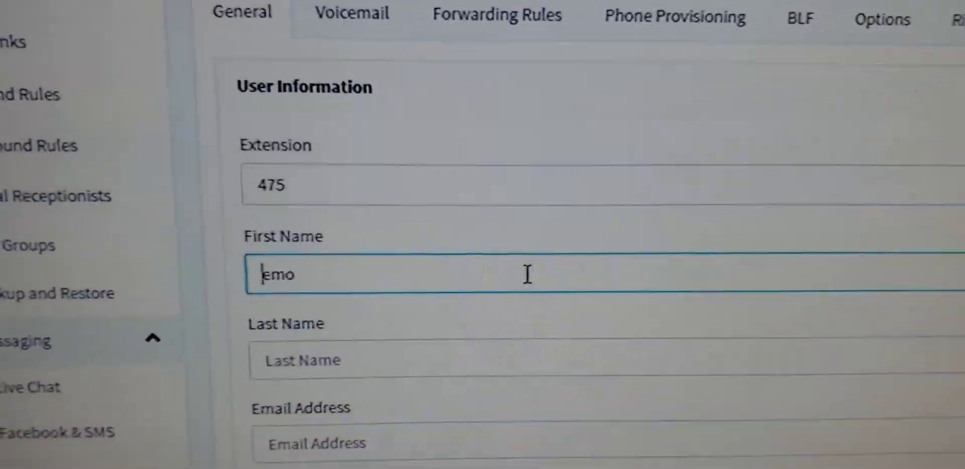
scroll(down, 3)
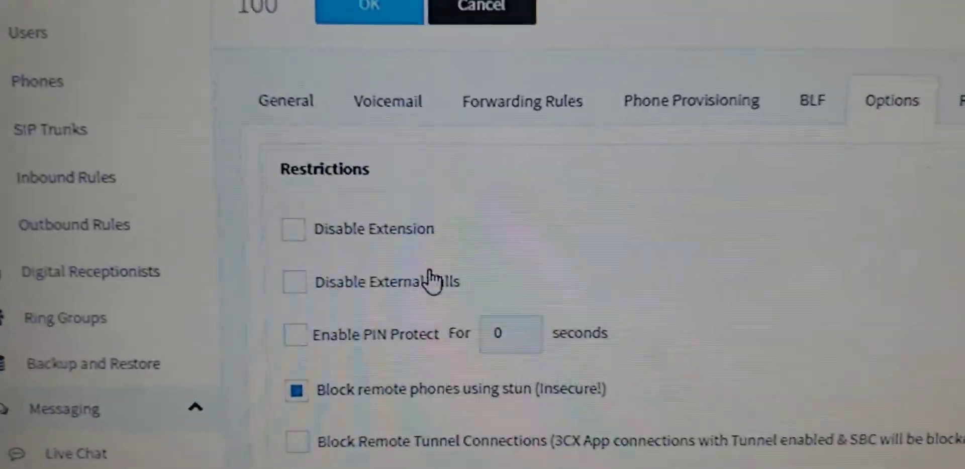
Scroll through the new user's Restrictions, Options and Troubleshooting settings.
scroll(down, 3)
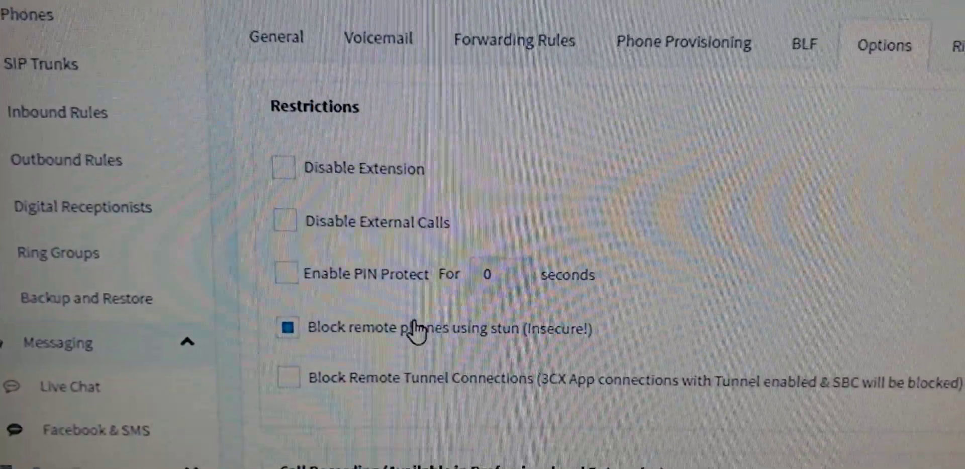
scroll(down, 3)
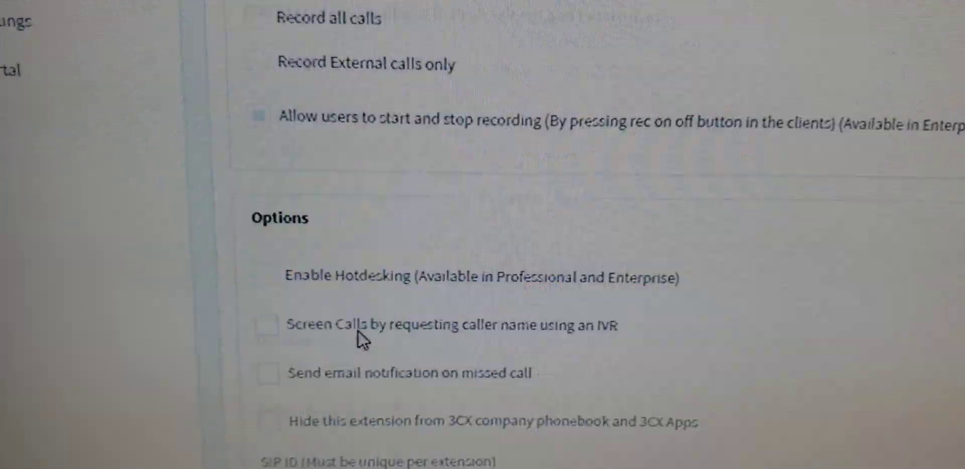
scroll(down, 3)
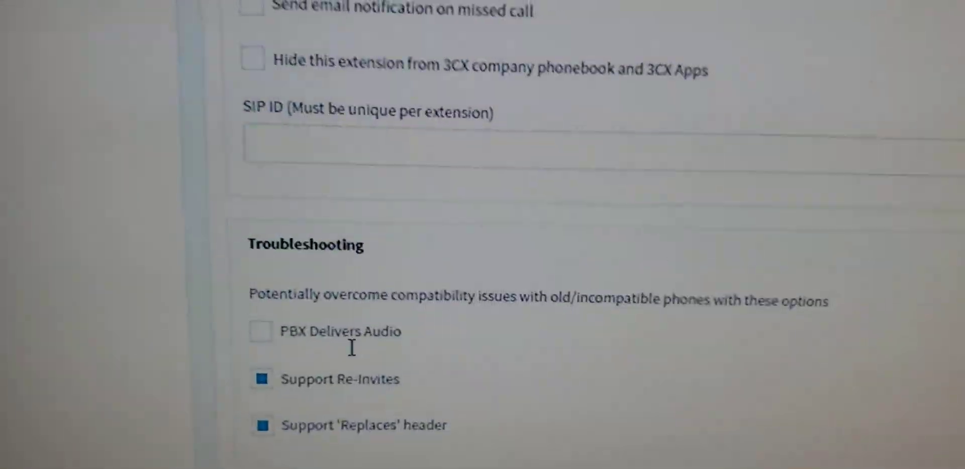
scroll(down, 3)
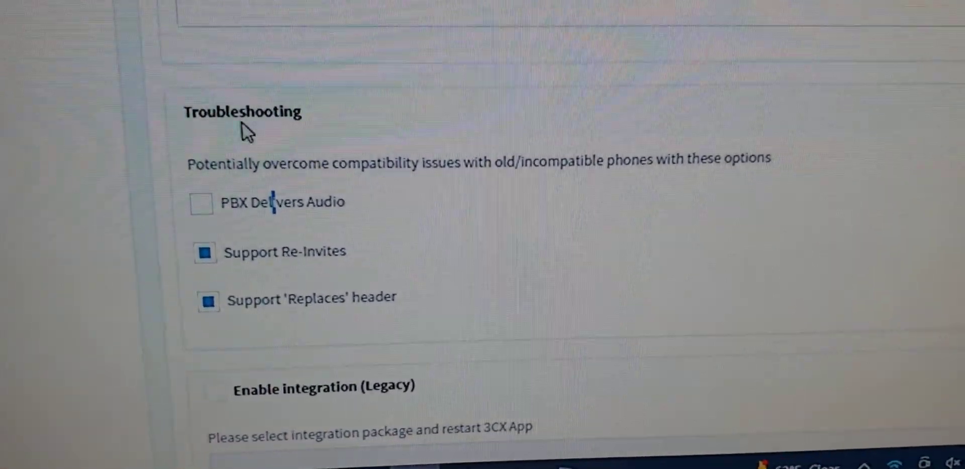
click(200, 203)
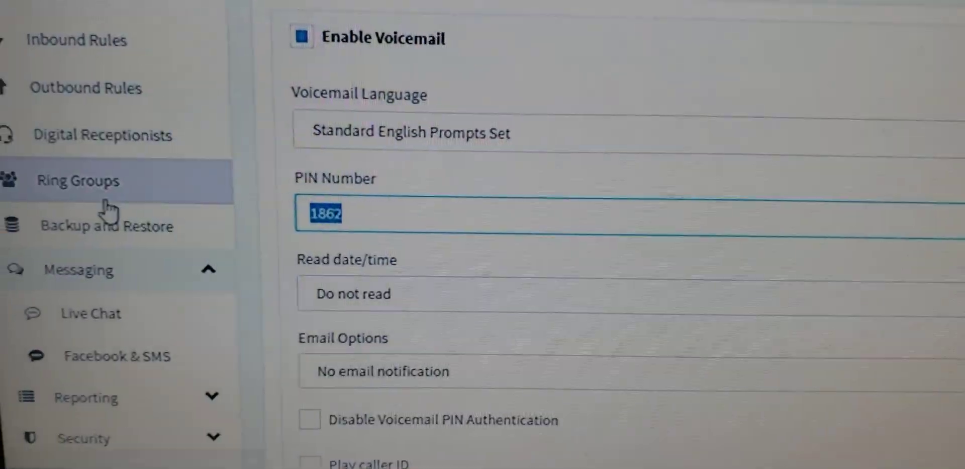
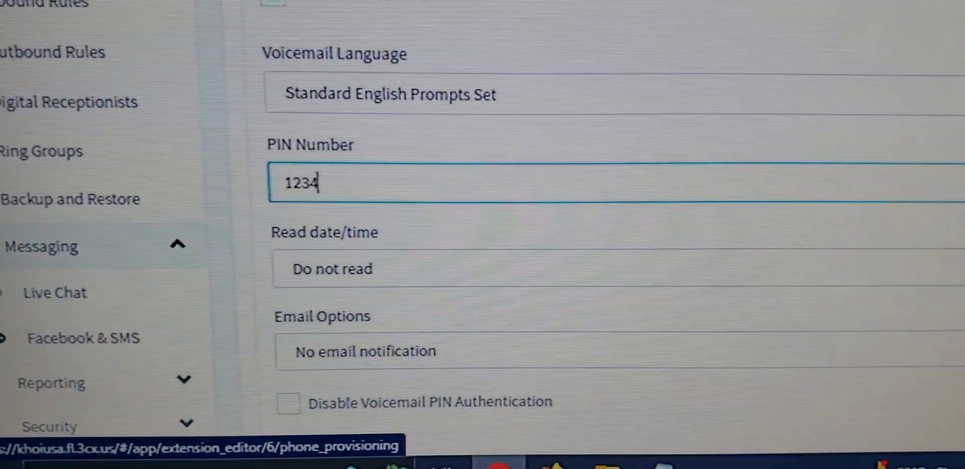
click(638, 105)
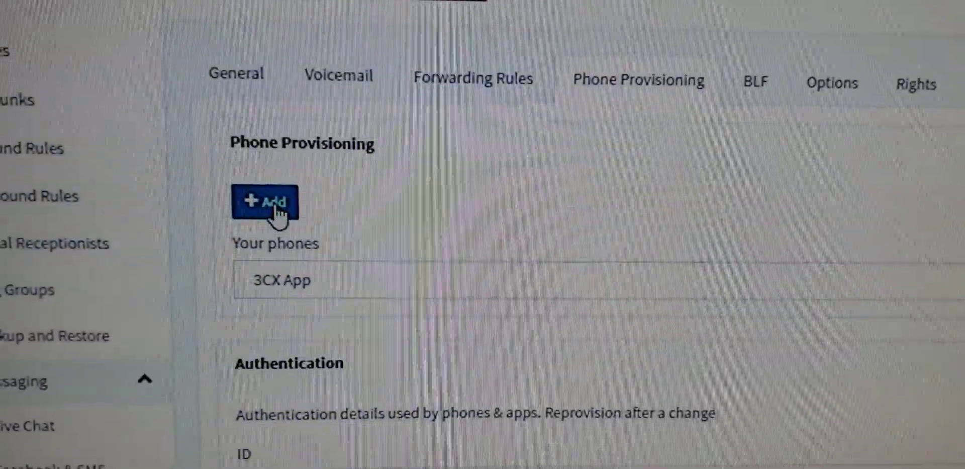
Add a Yealink T31P phone (MAC 805EC0E90BB1) using Direct SIP (STUN - remote) provisioning.
click(265, 202)
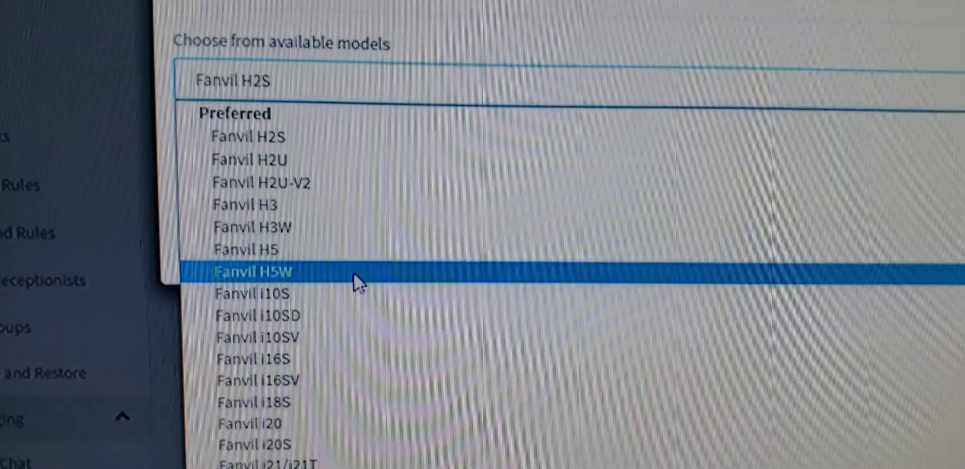
scroll(down, 3)
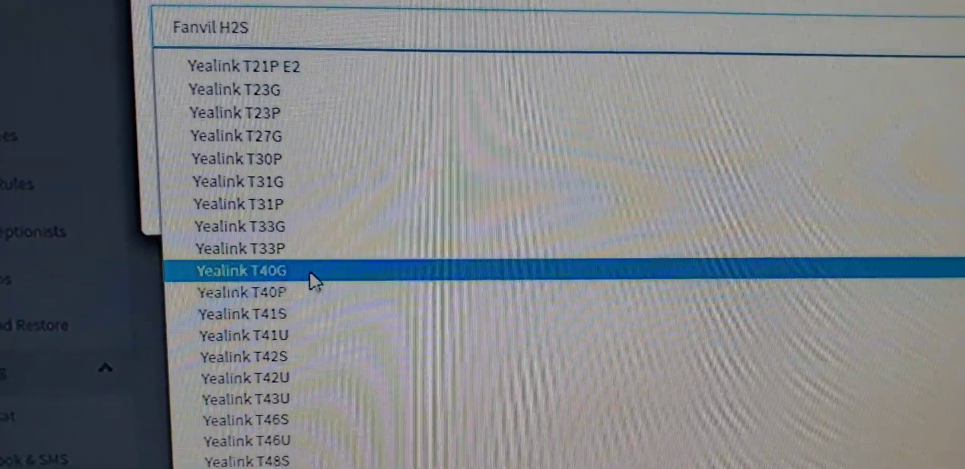
click(236, 204)
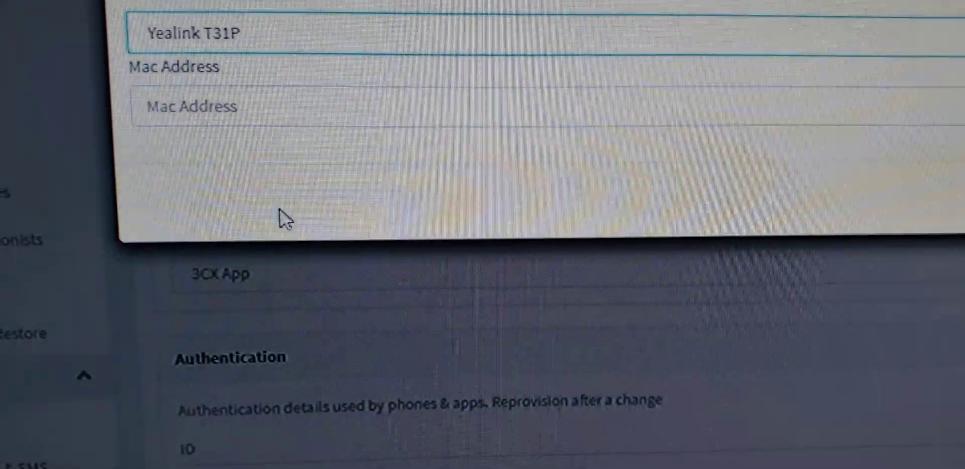
scroll(down, 3)
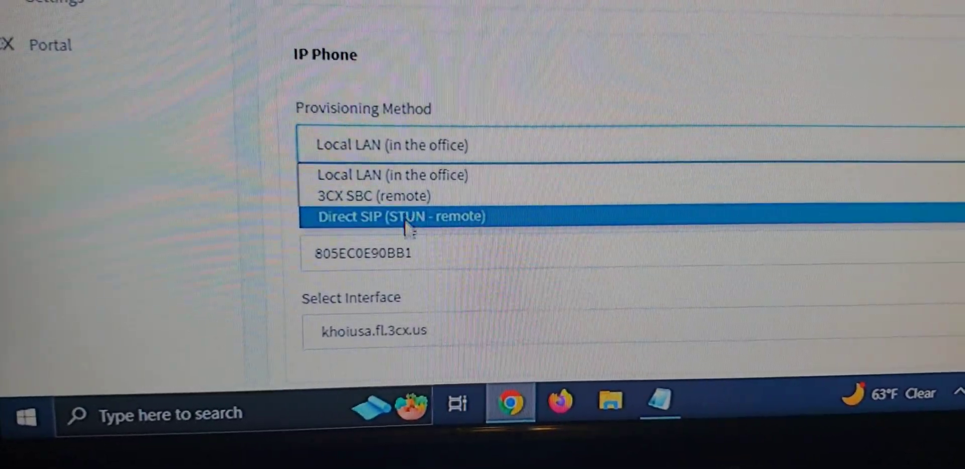
click(400, 216)
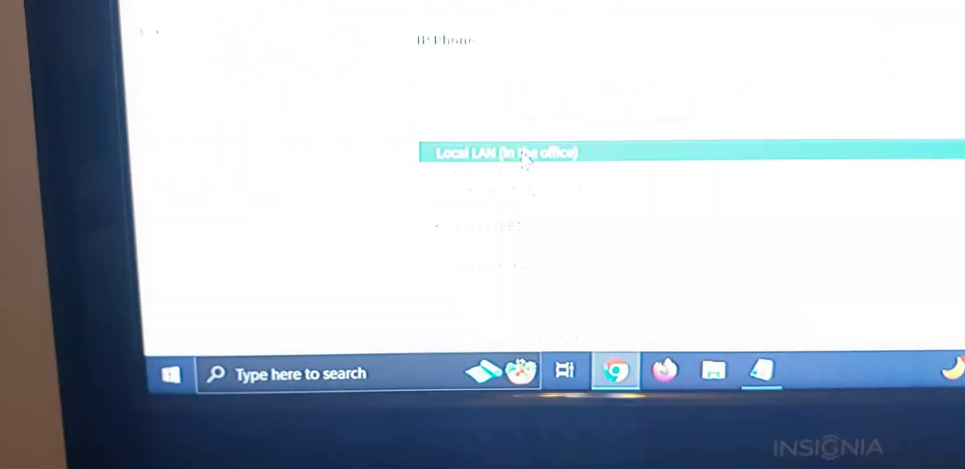
click(504, 152)
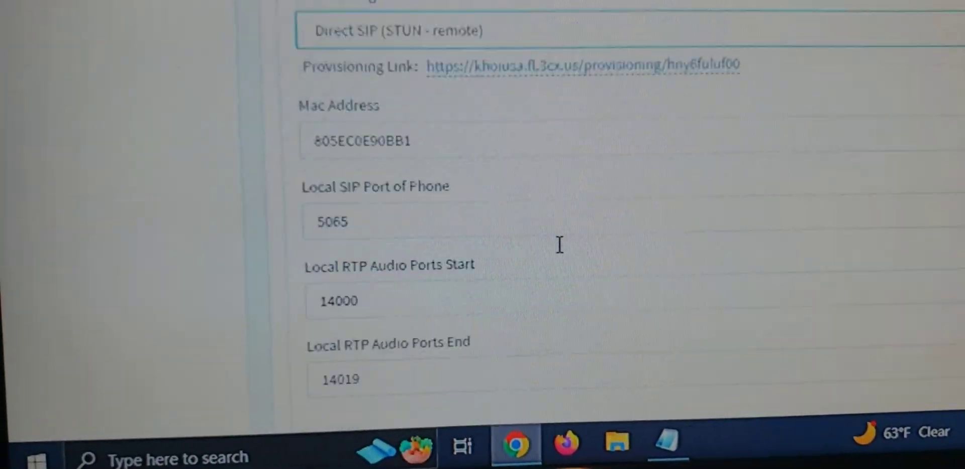
Set the phone's default ringtone to Ring 2, set Power LED notifications, and save.
scroll(down, 3)
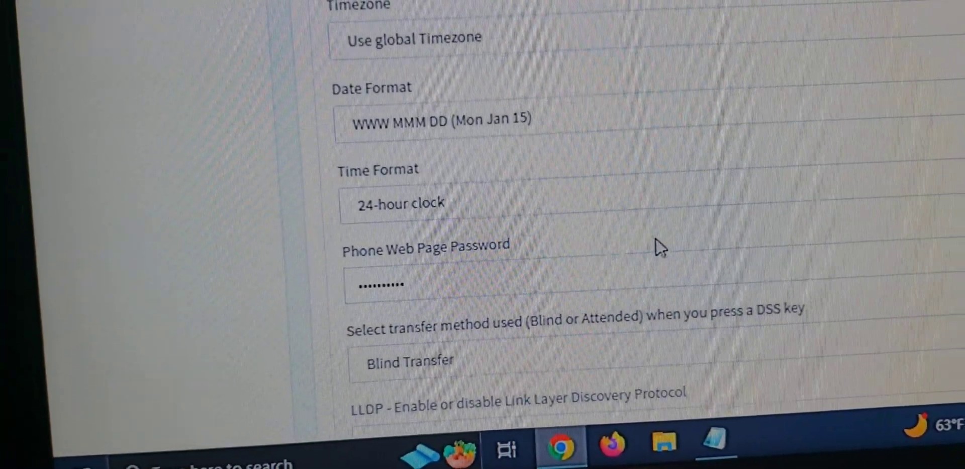
scroll(up, 3)
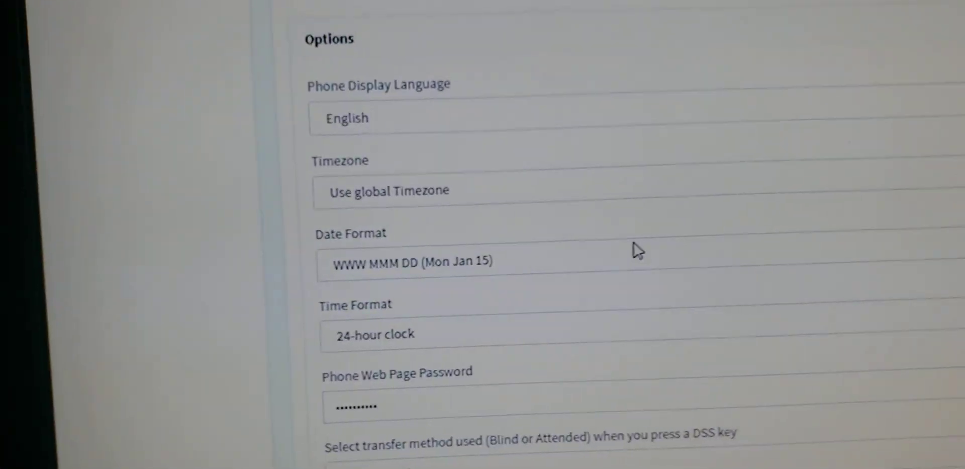
scroll(down, 3)
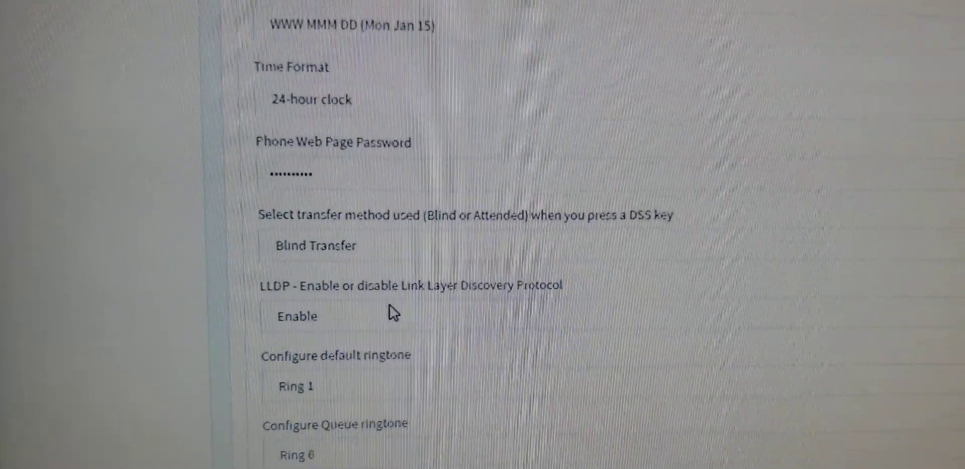
scroll(down, 3)
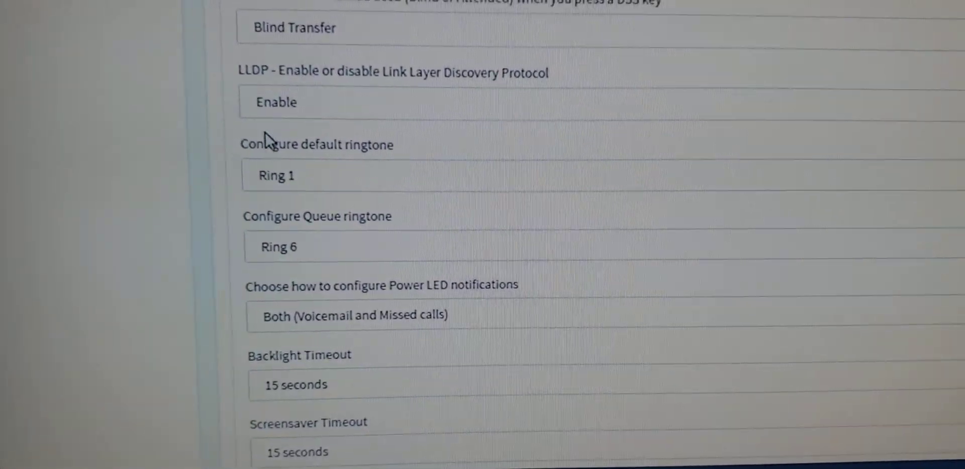
click(275, 175)
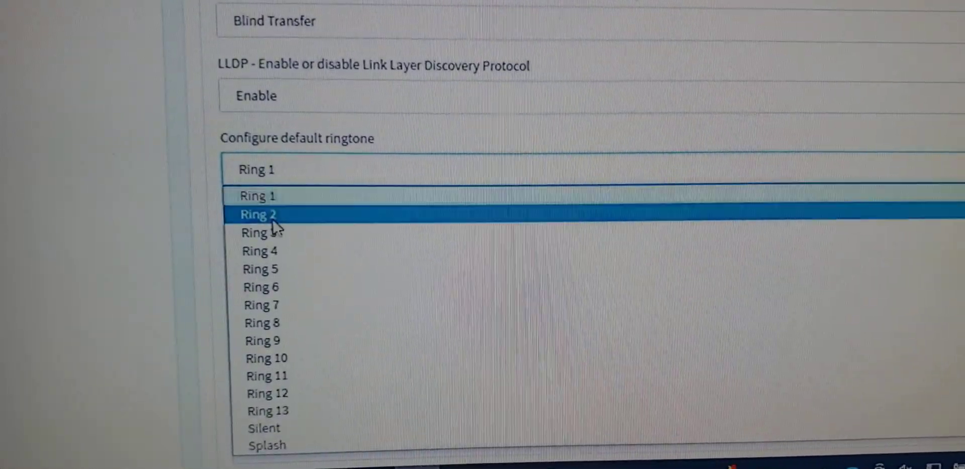
click(259, 214)
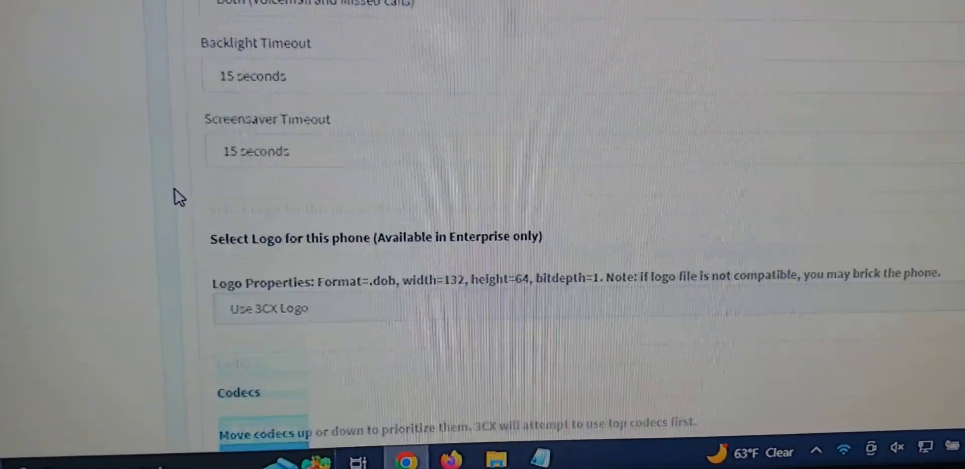
click(320, 182)
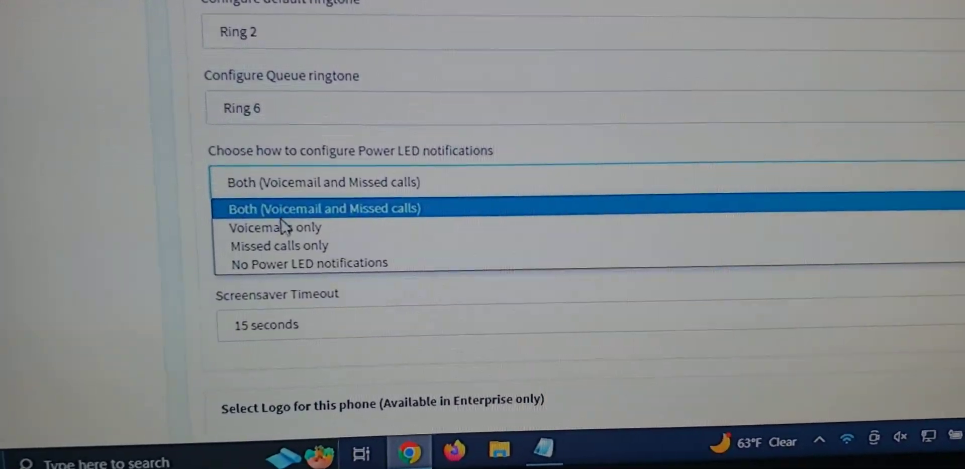
scroll(down, 3)
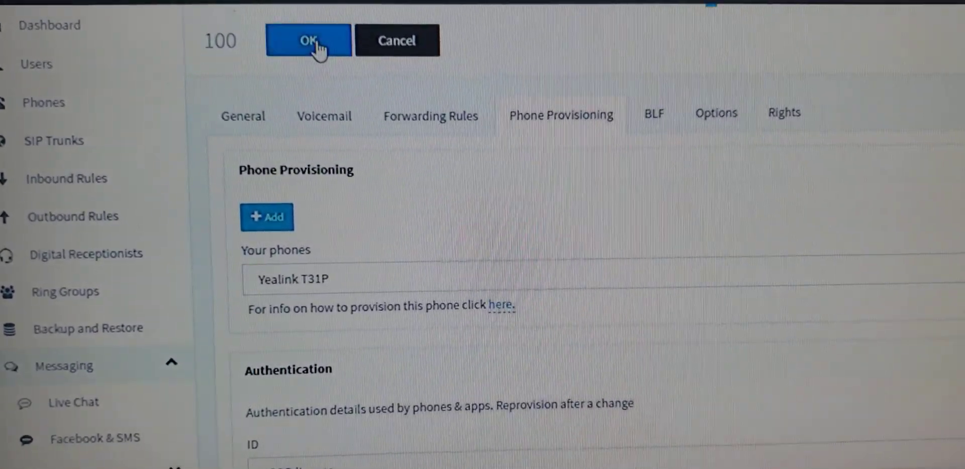
click(308, 40)
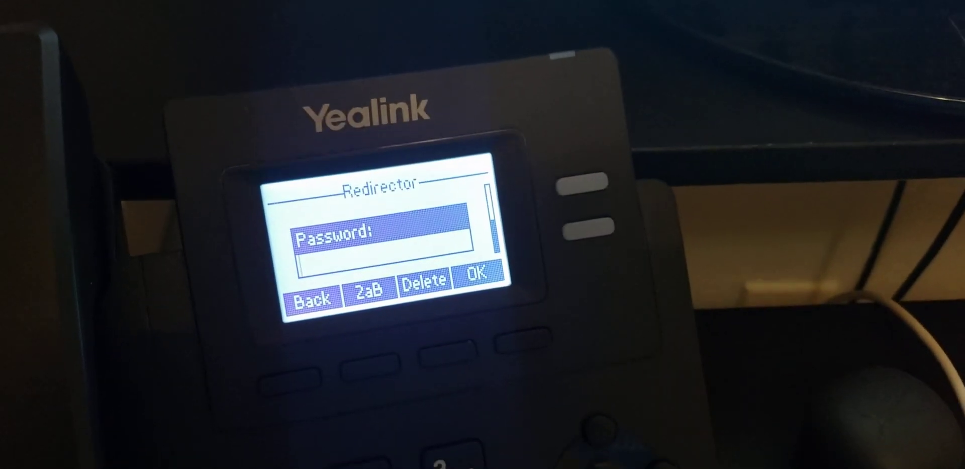
Wait for the Yealink T31P to reach the Redirector password prompt.
click(401, 305)
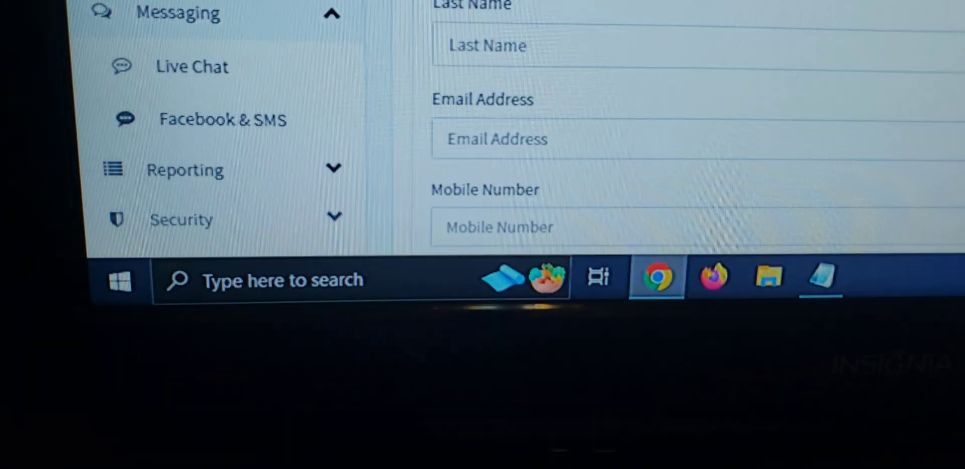
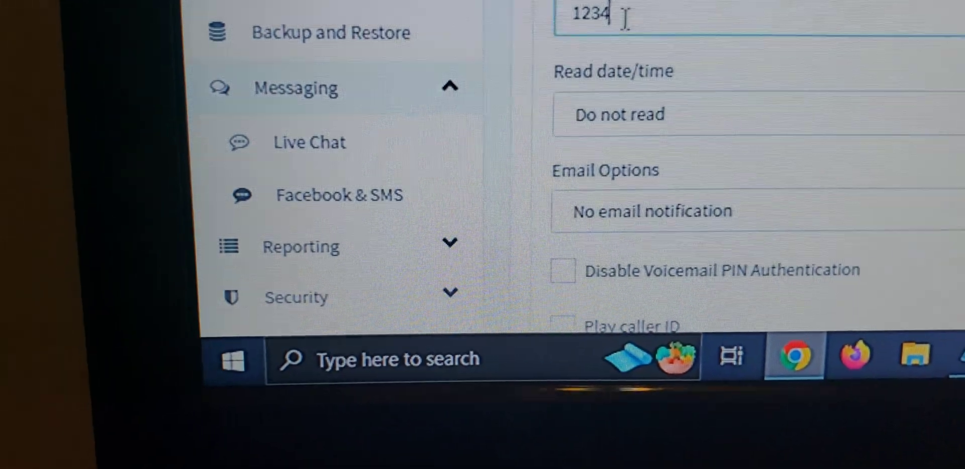